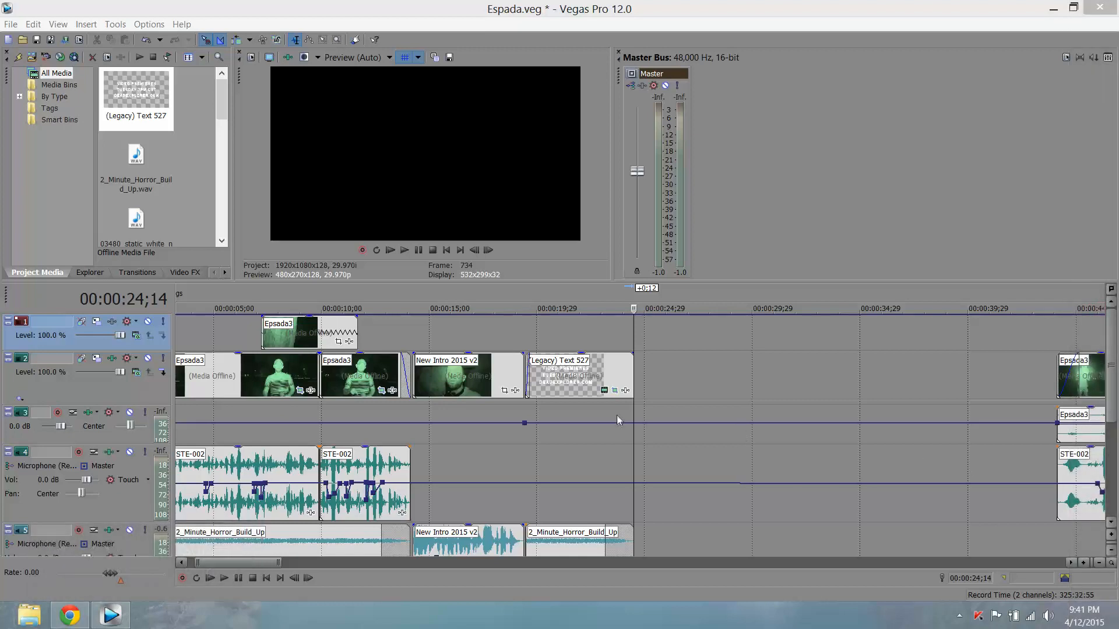
mouse_move(532, 435)
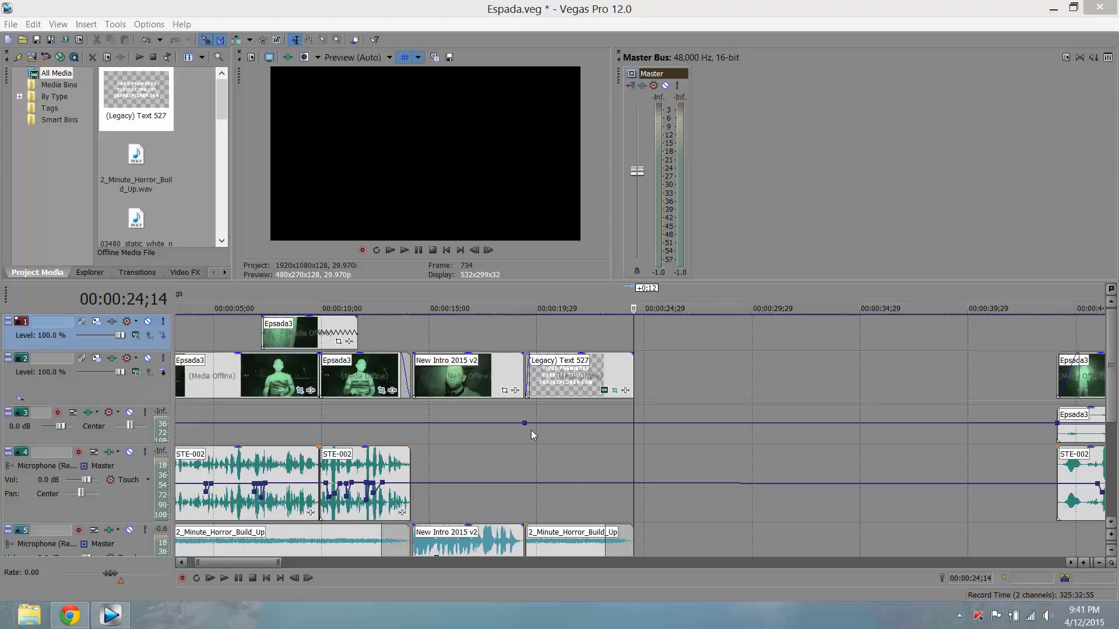
mouse_move(235, 342)
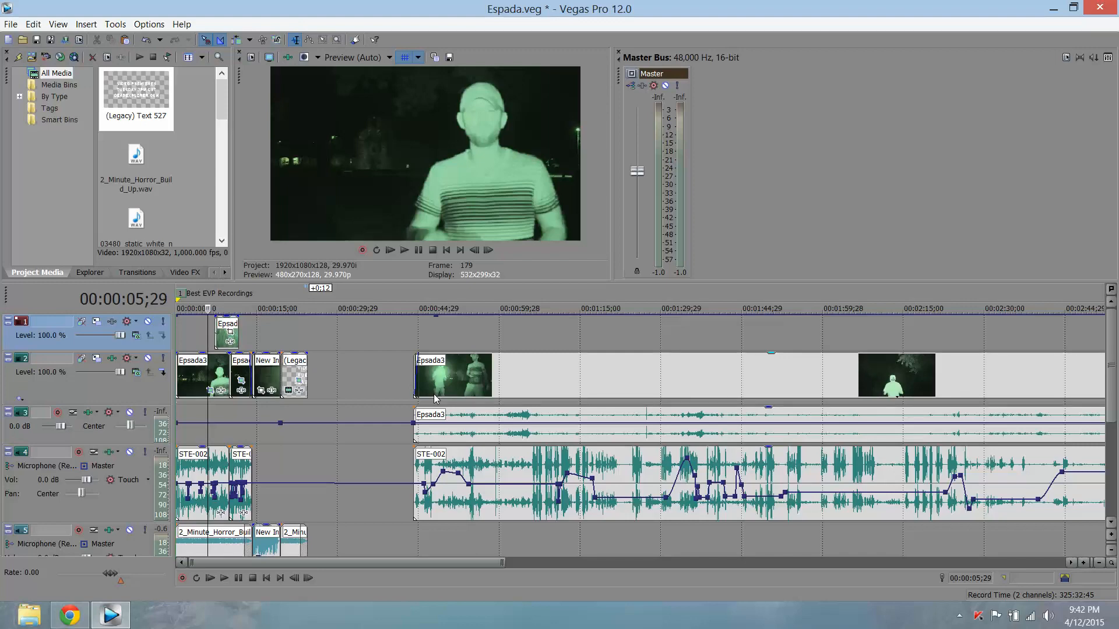
- Return the timeline cursor to the project start at 00:00:00;00
key(home)
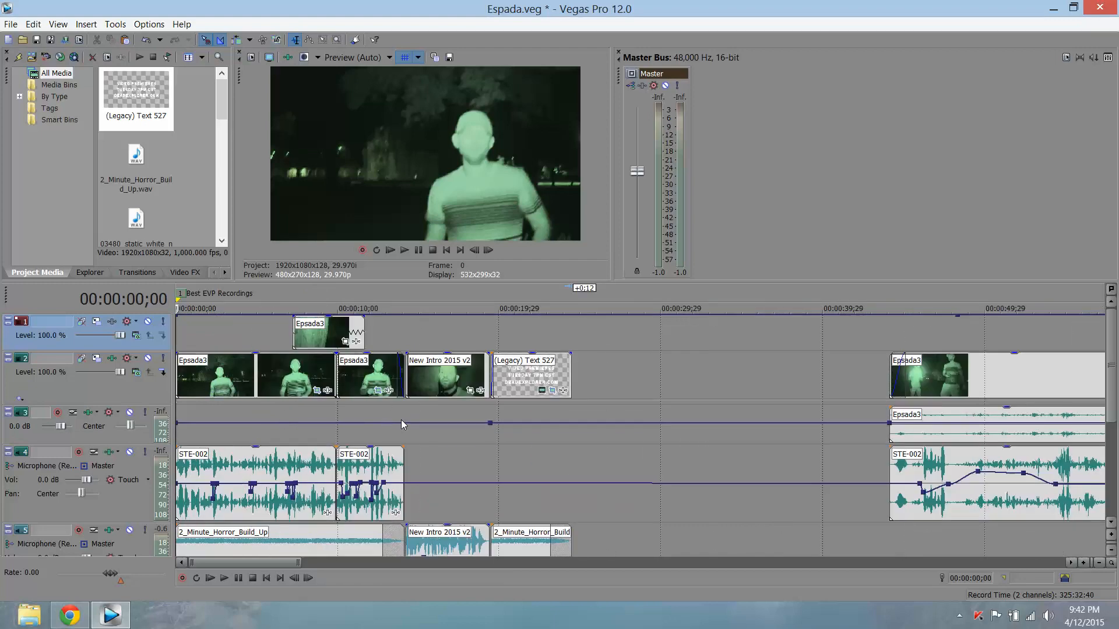
mouse_move(577, 342)
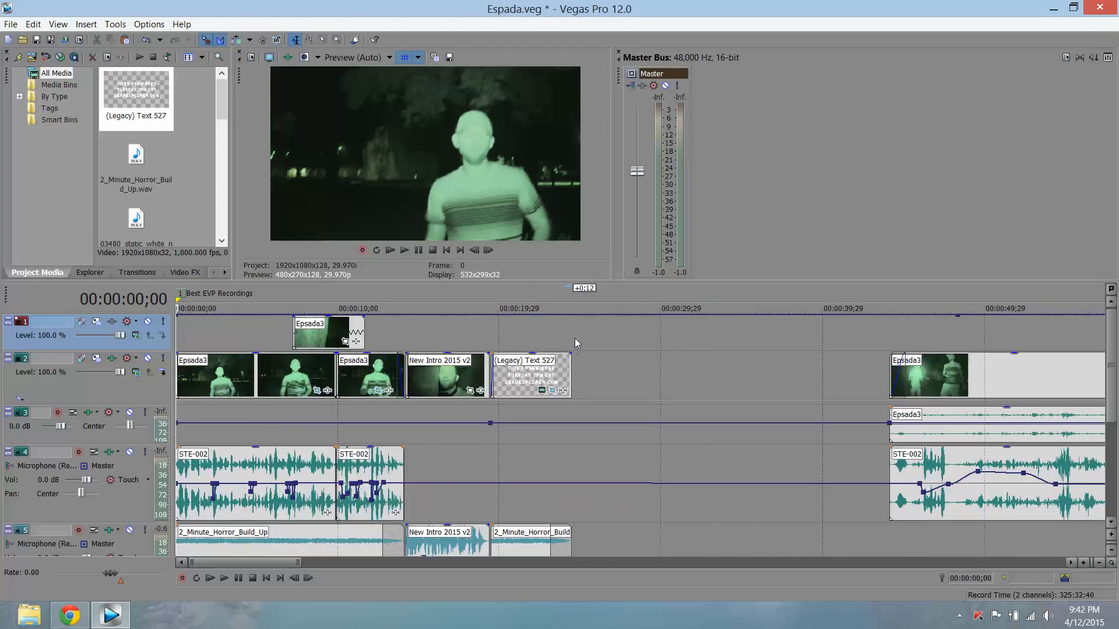
- Select the loop region from the start to 00:00:24;14 and bring up the File commands
click(571, 307)
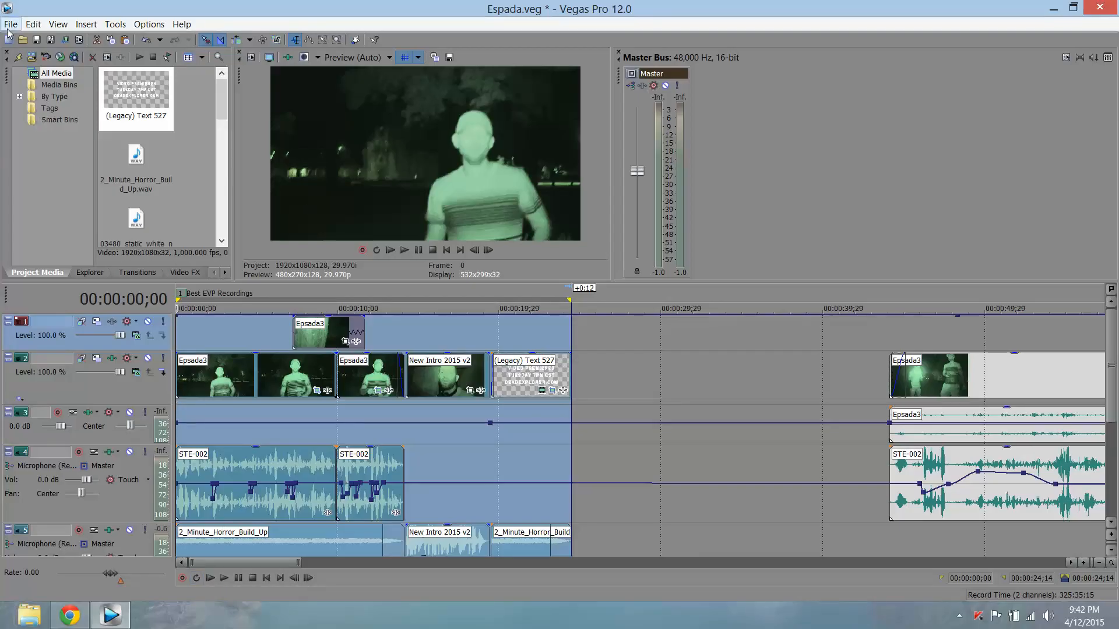
click(11, 23)
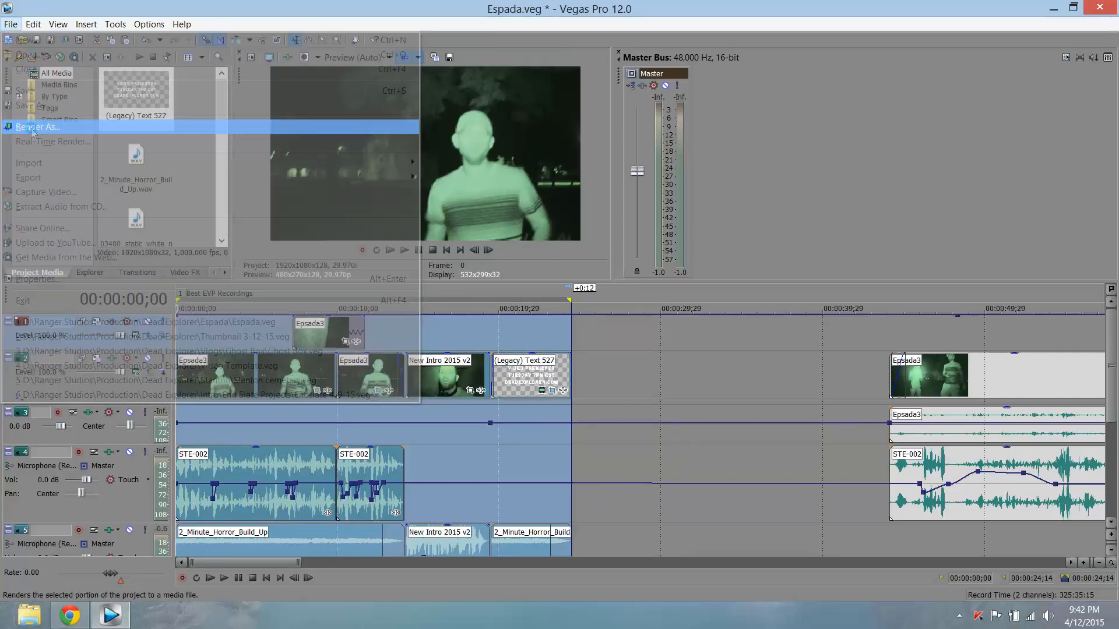
- Start Render As for Espada.mp4 and choose the Sony AVC/MVC Internet 1280x720-30p template
click(37, 126)
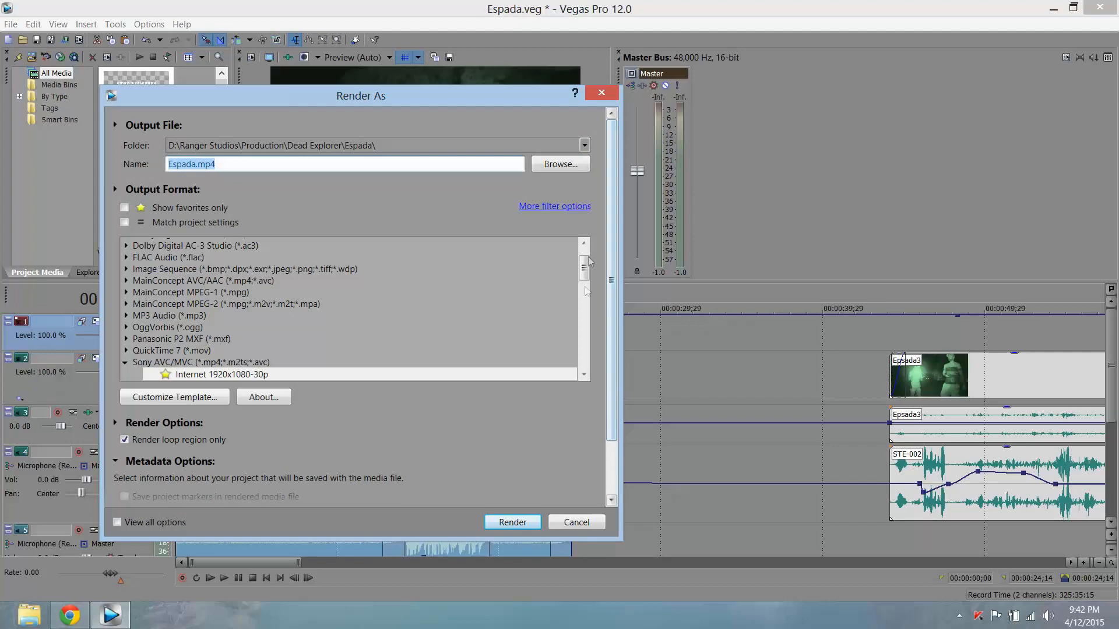
scroll(down, 3)
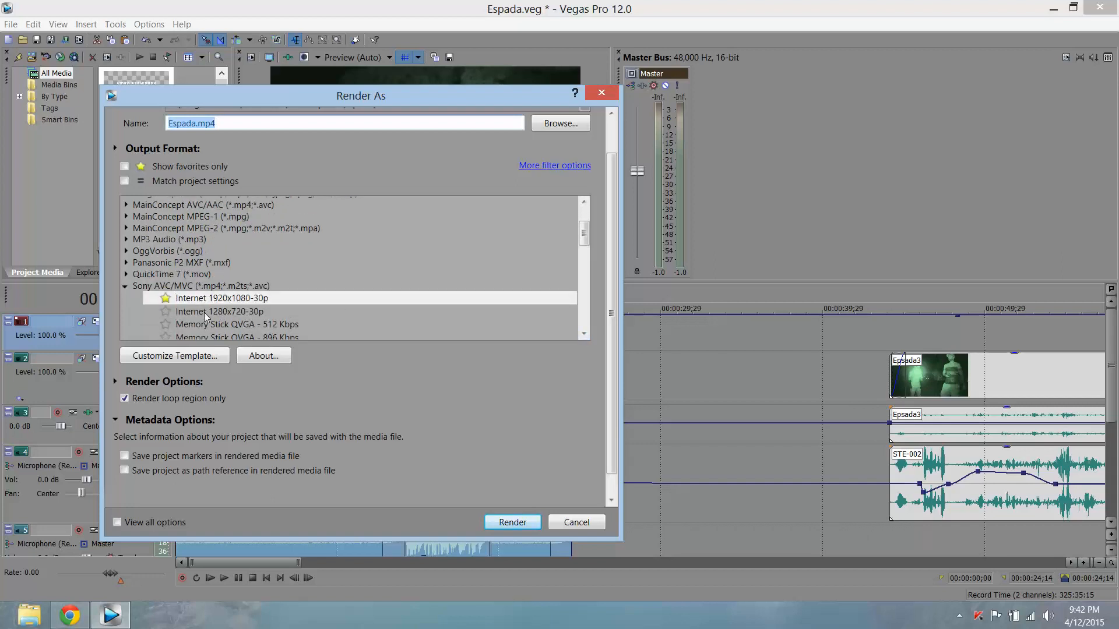
mouse_move(189, 292)
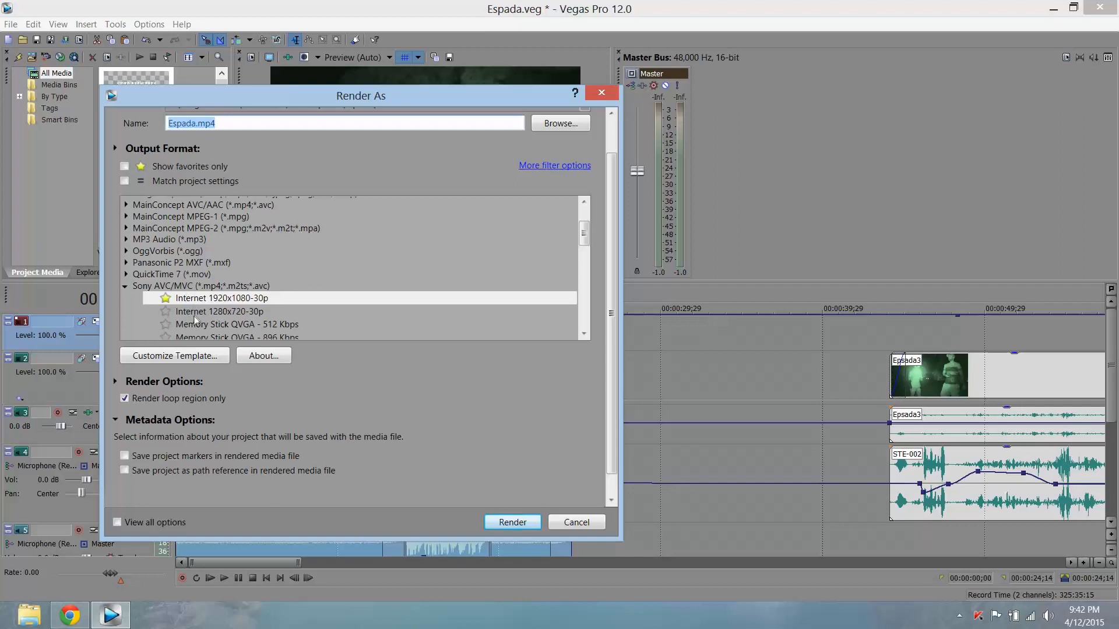
click(220, 312)
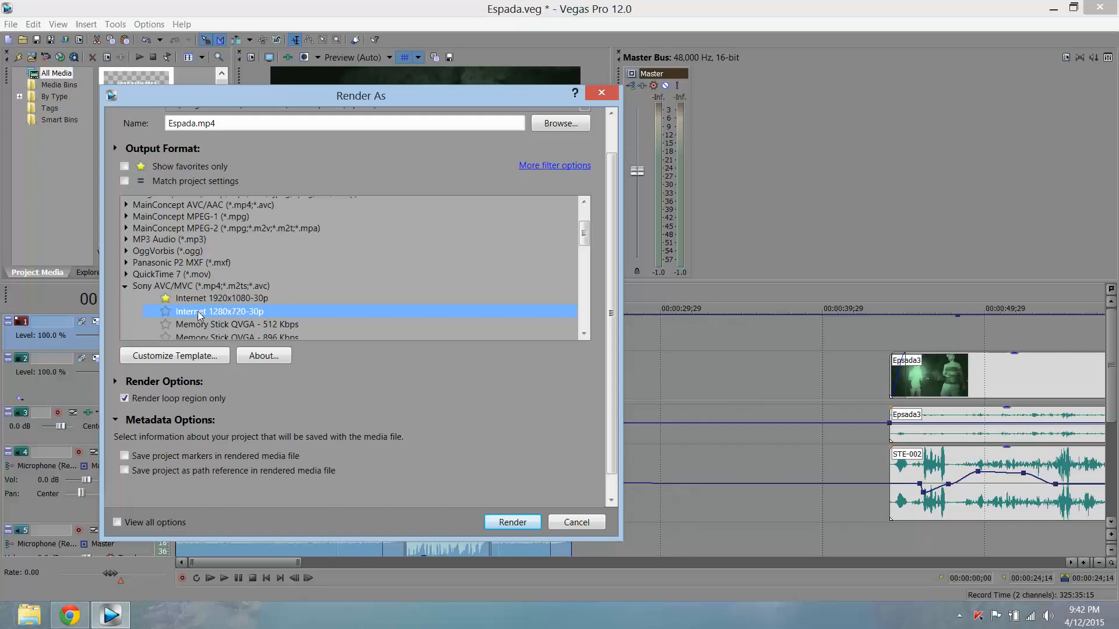
mouse_move(199, 335)
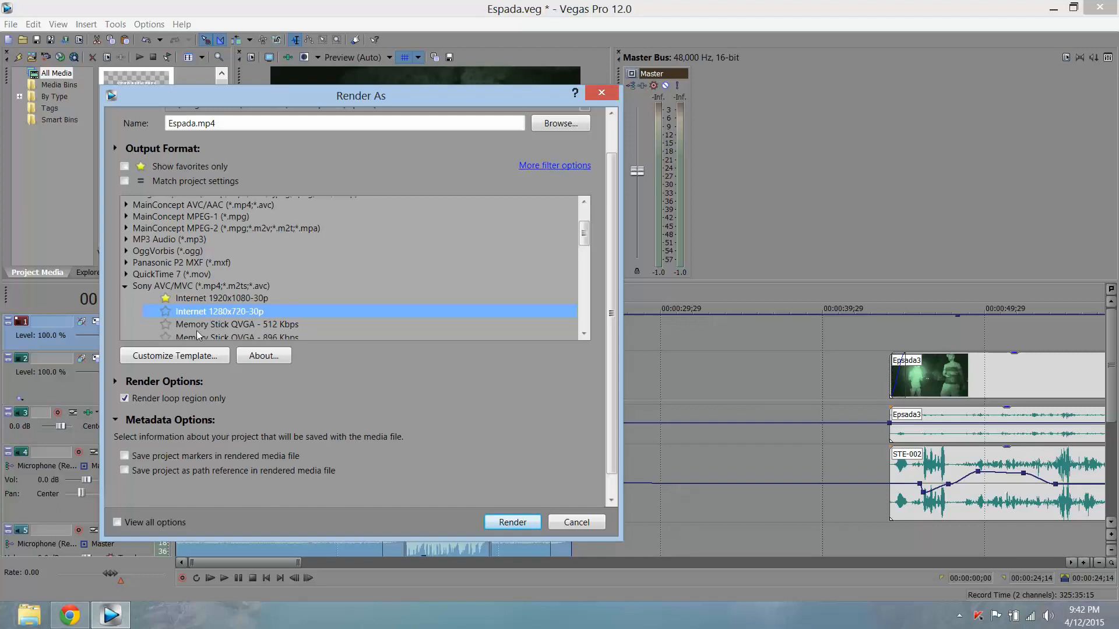
mouse_move(174, 355)
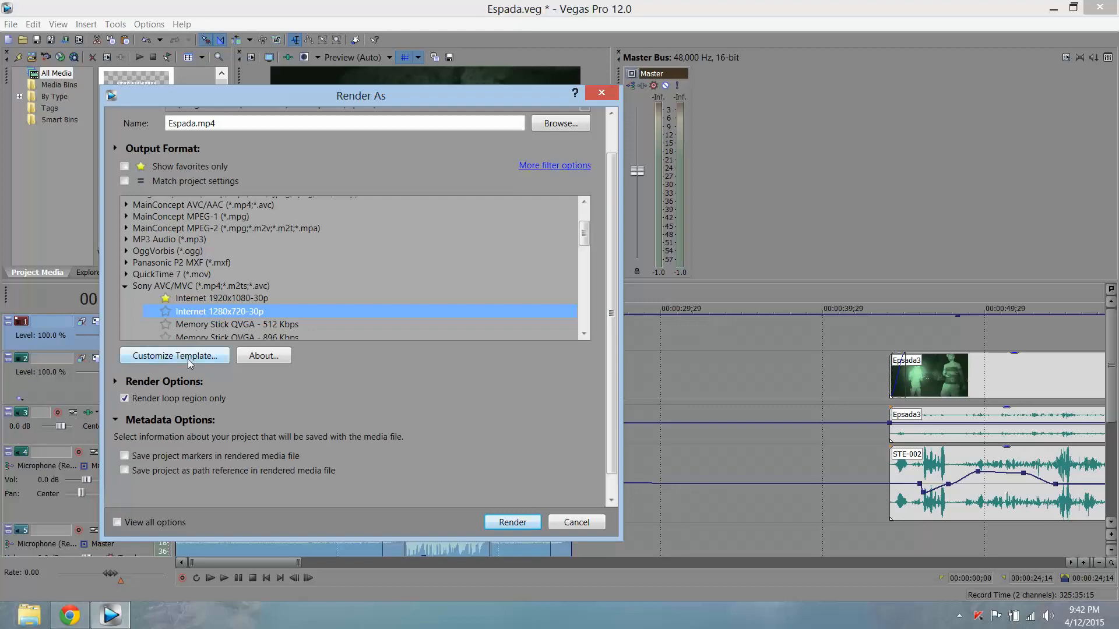
- Customize the template, reviewing its 1280x720 video at 29.970 fps before the audio settings
click(173, 356)
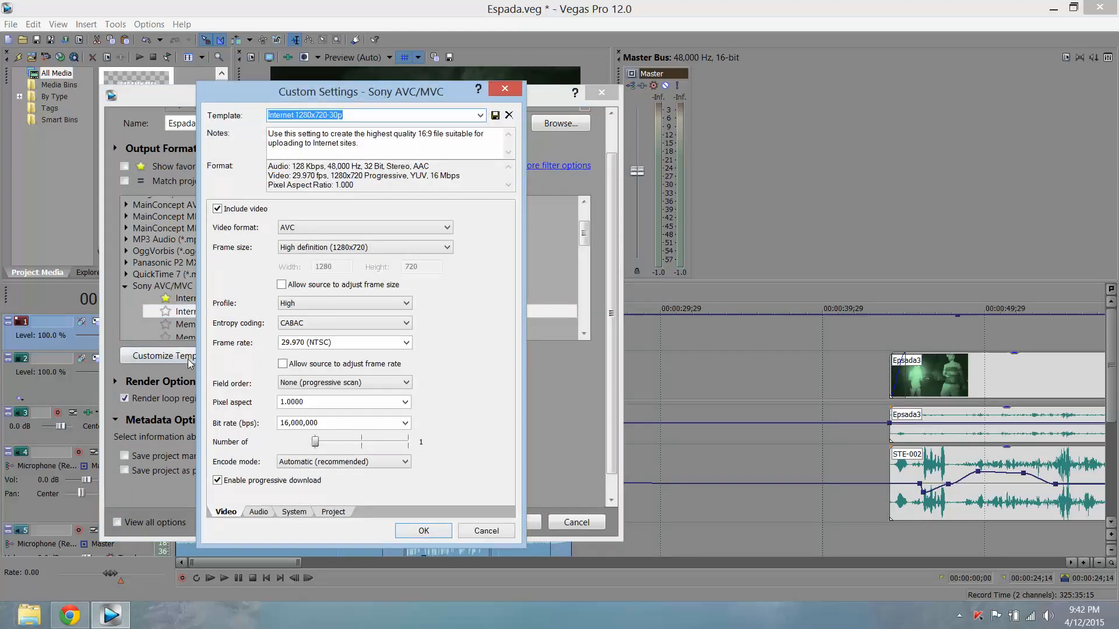
mouse_move(383, 329)
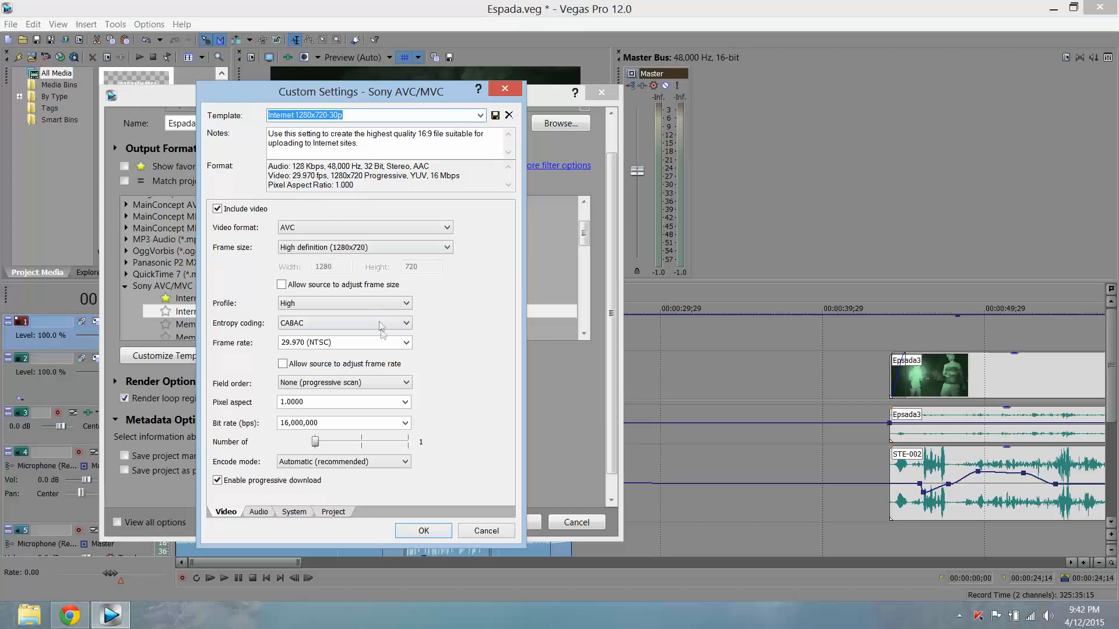
mouse_move(380, 229)
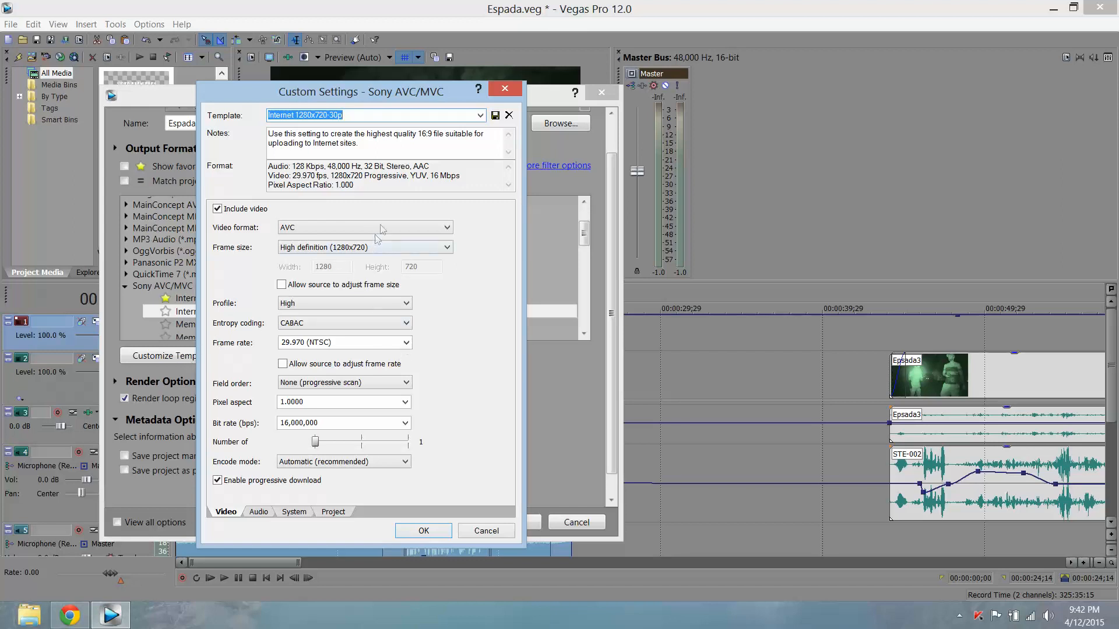
mouse_move(391, 248)
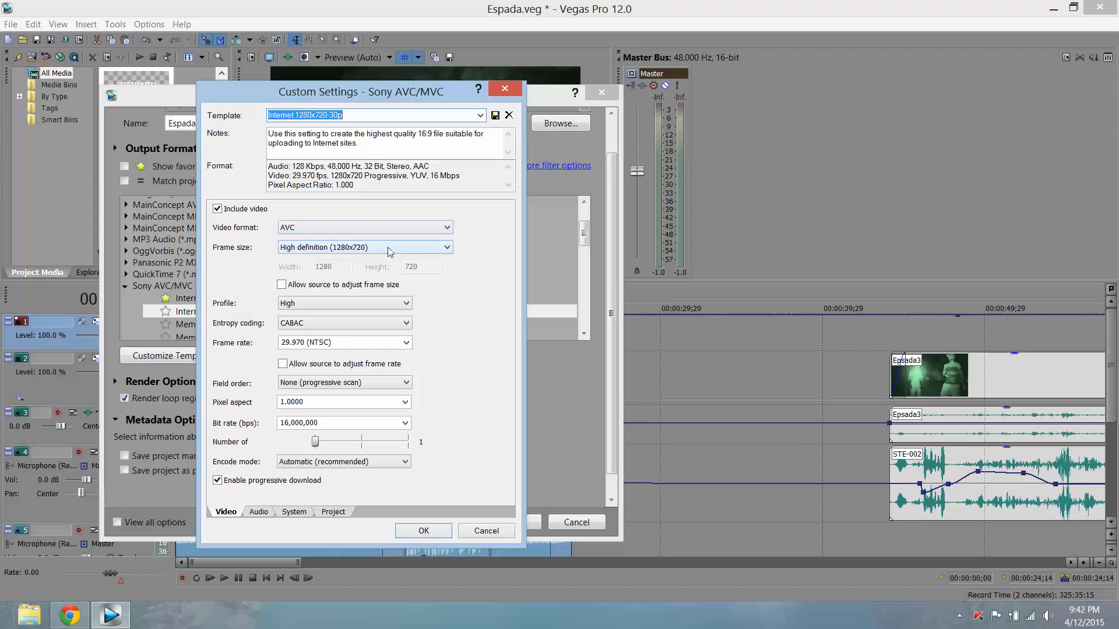
mouse_move(418, 350)
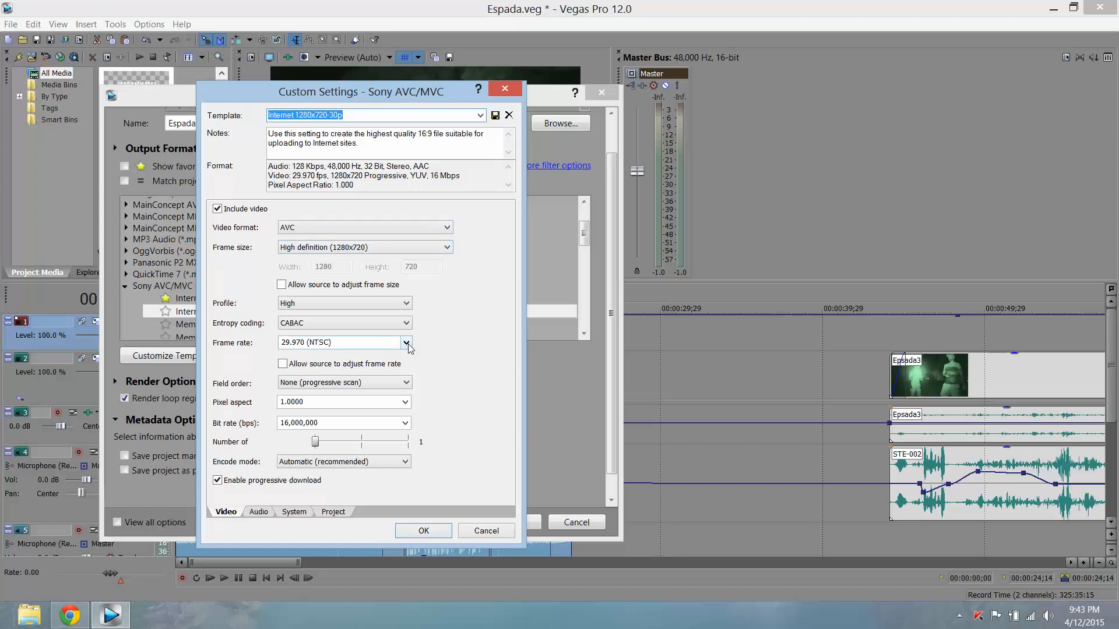
click(259, 511)
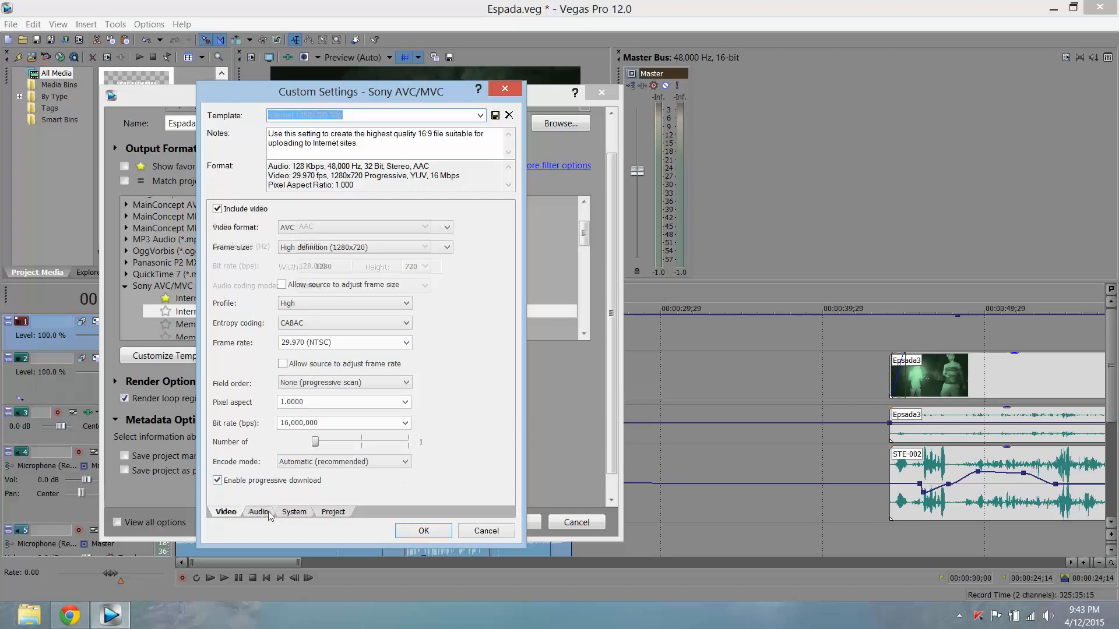
- Set the audio sample rate to 44,100 Hz, keeping AAC stereo at 128,000 bps
click(257, 512)
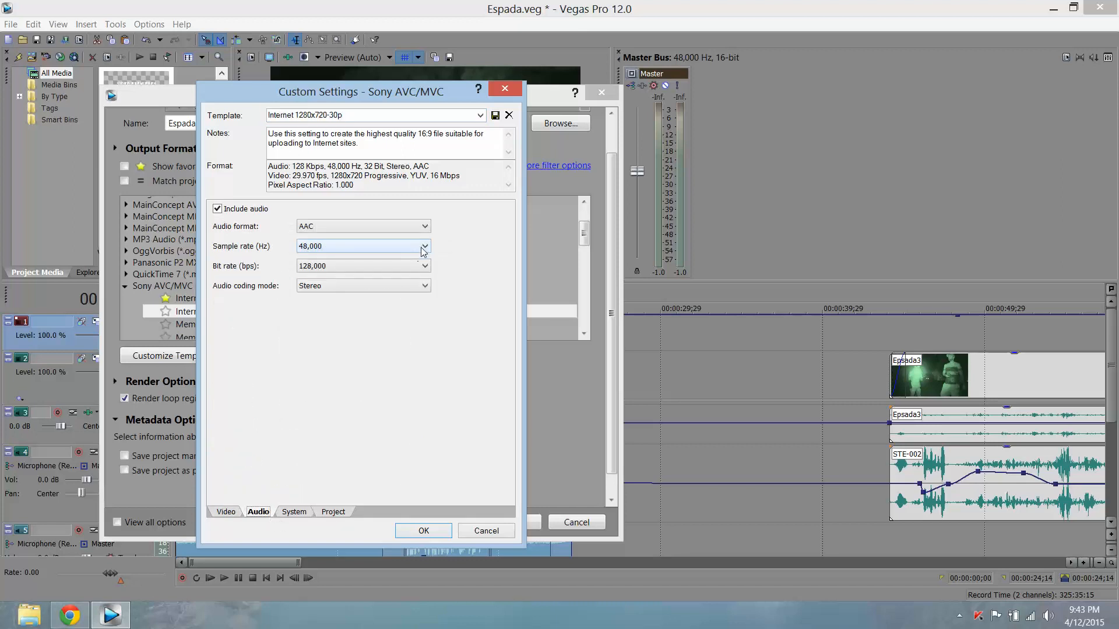
click(424, 246)
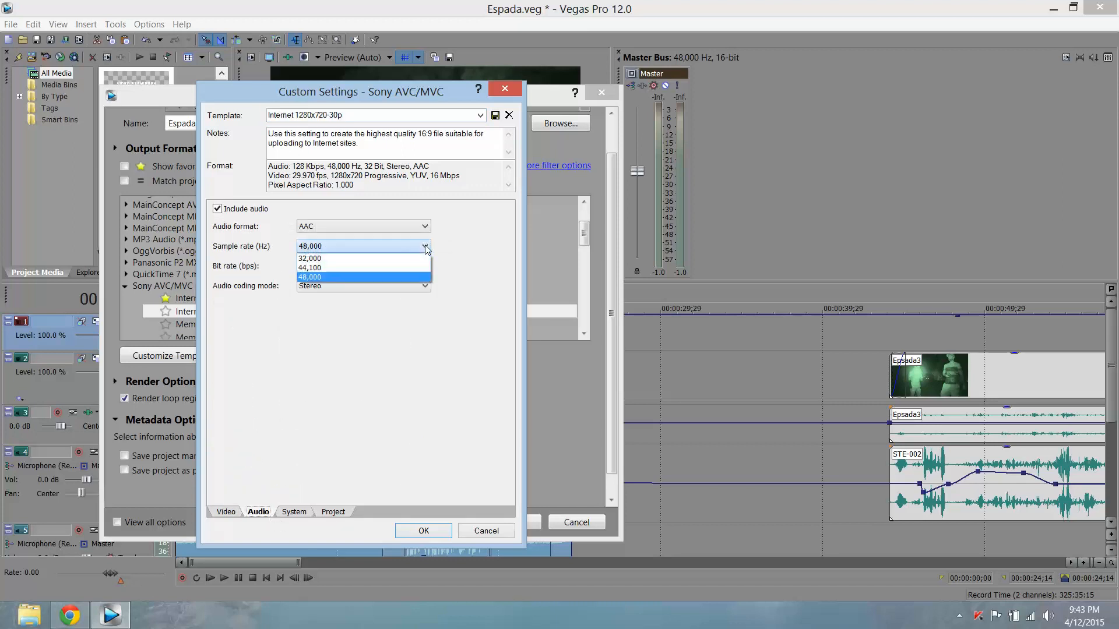
mouse_move(391, 253)
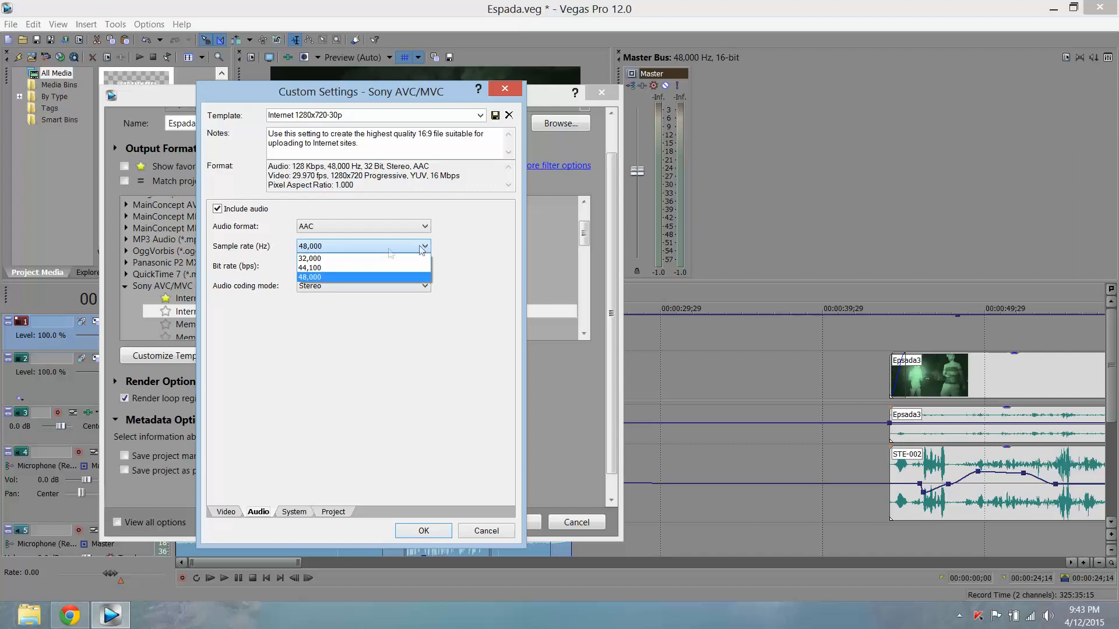
click(310, 266)
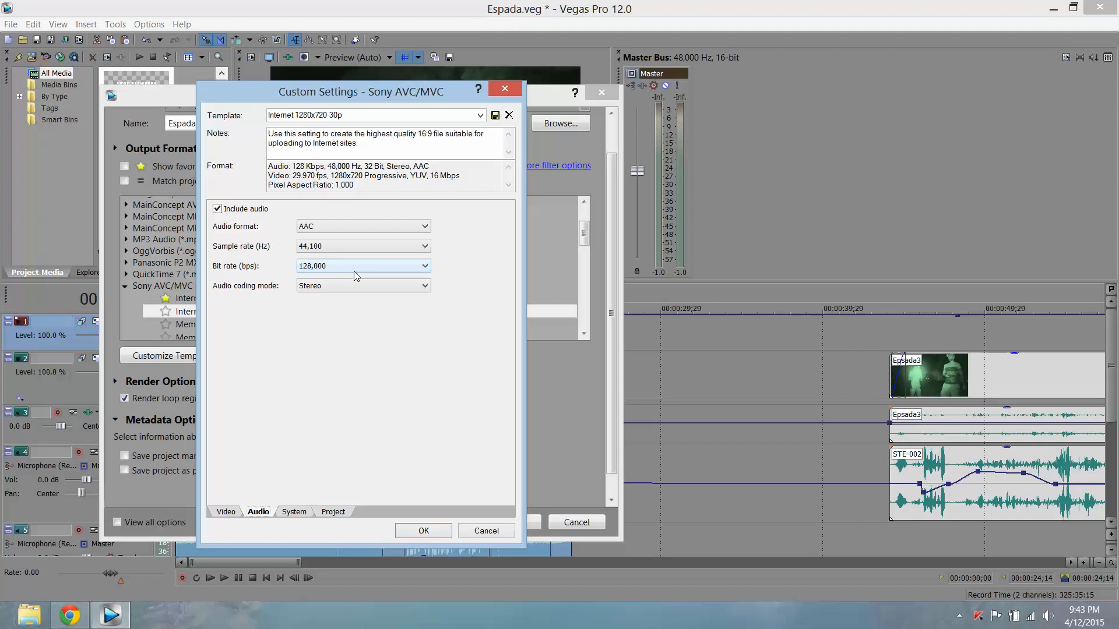
click(225, 511)
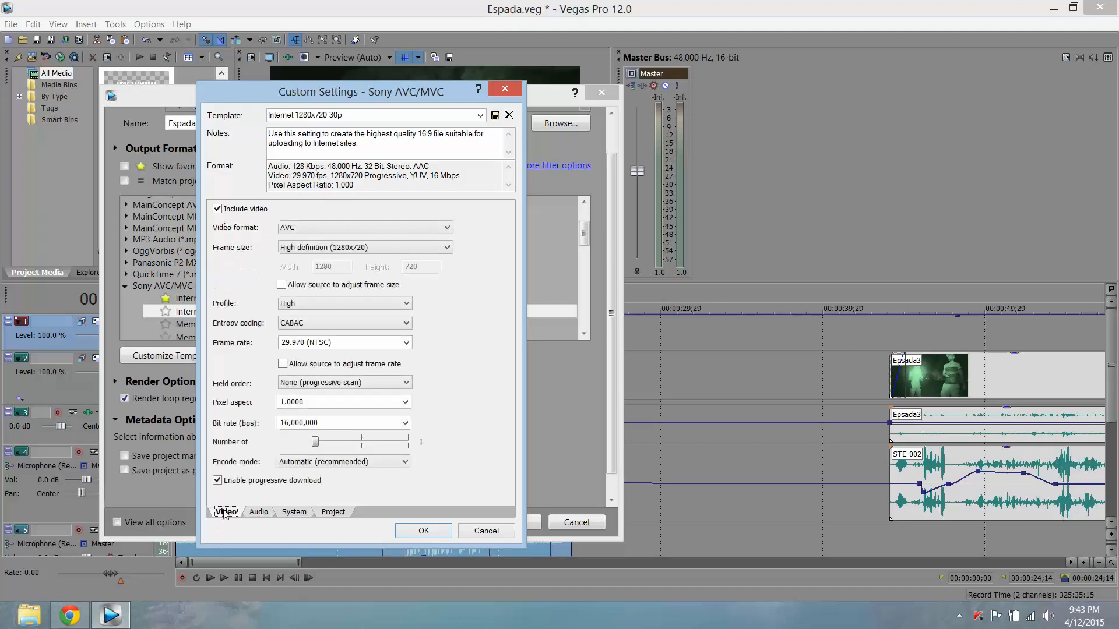
click(258, 511)
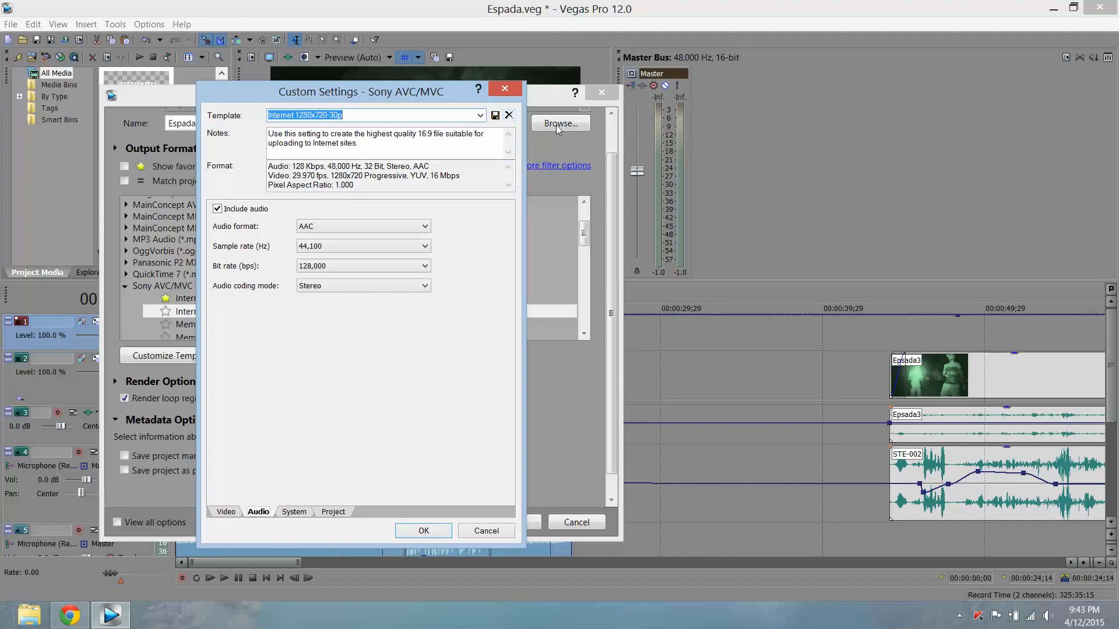
- Save the custom settings as the 'Facebook Render 720' template and accept them
text(Face)
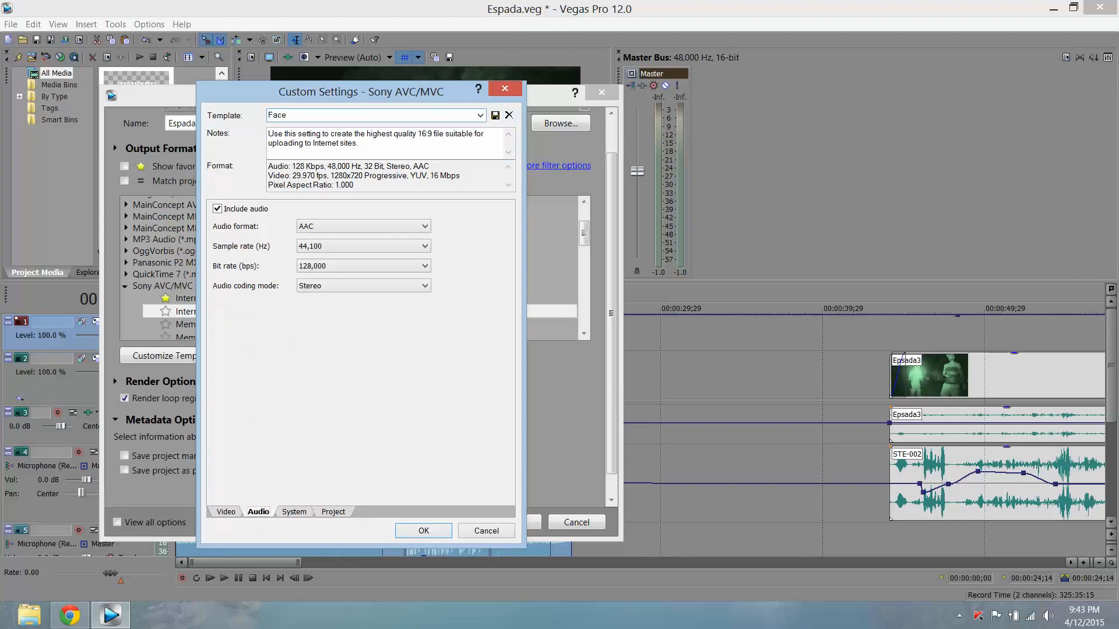
text(Facebook Render)
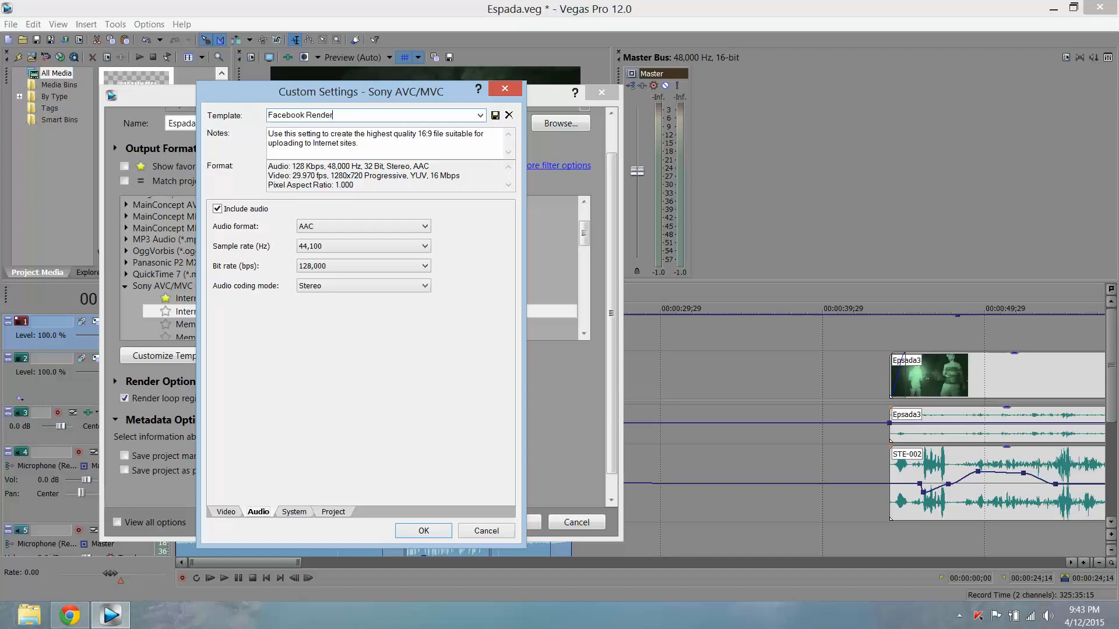
text(720)
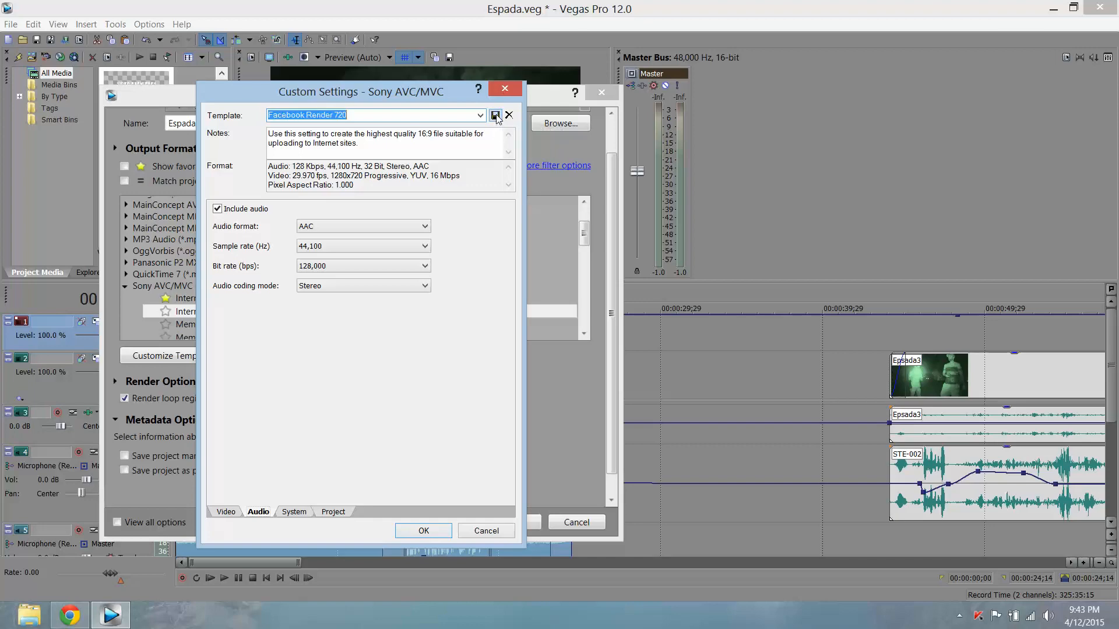
mouse_move(424, 531)
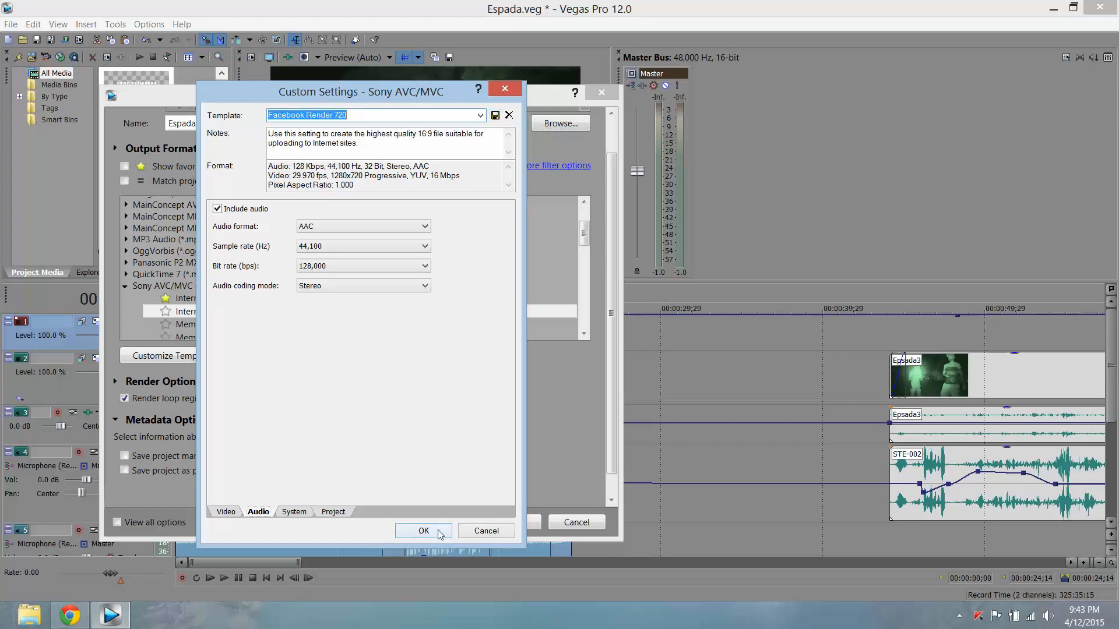
click(423, 531)
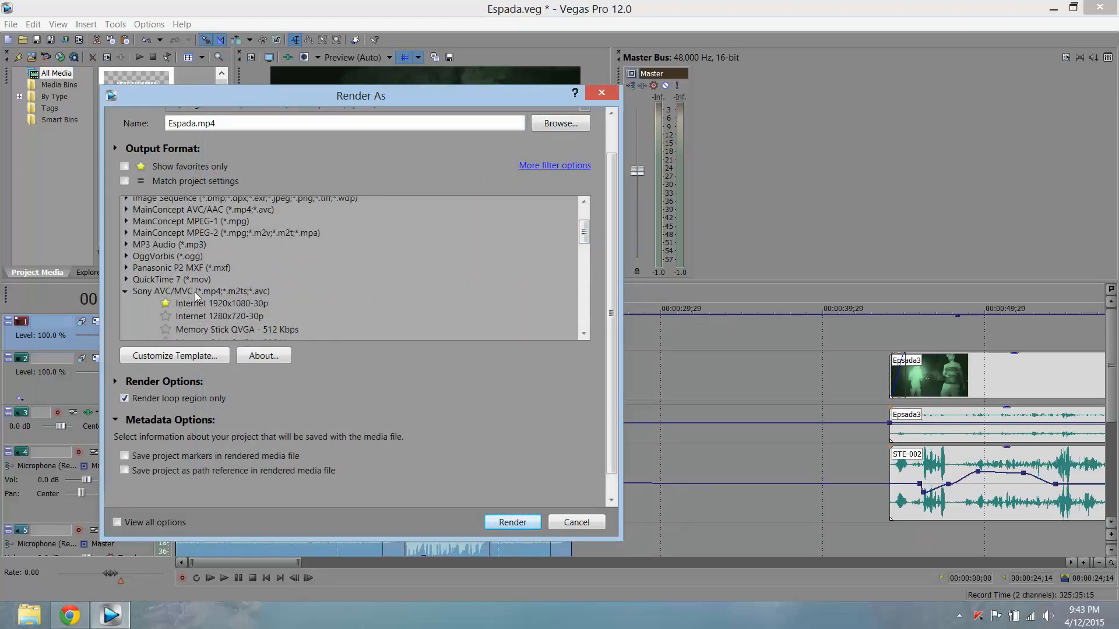
- Render the loop region to Espada Teaser.mp4 using the Facebook Render 720 template
scroll(down, 3)
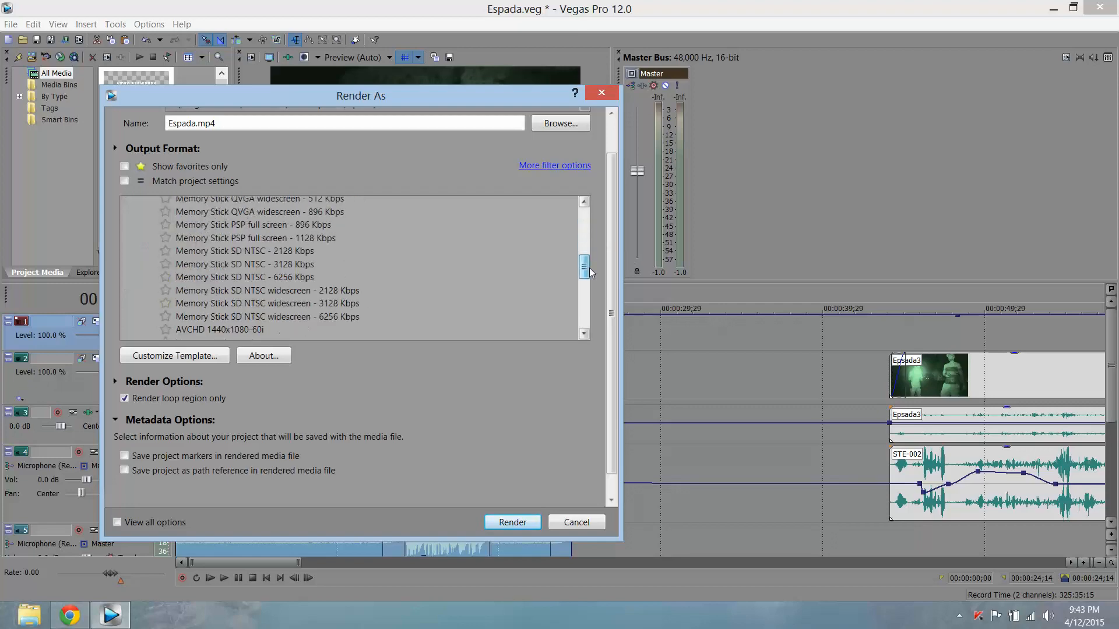
click(218, 281)
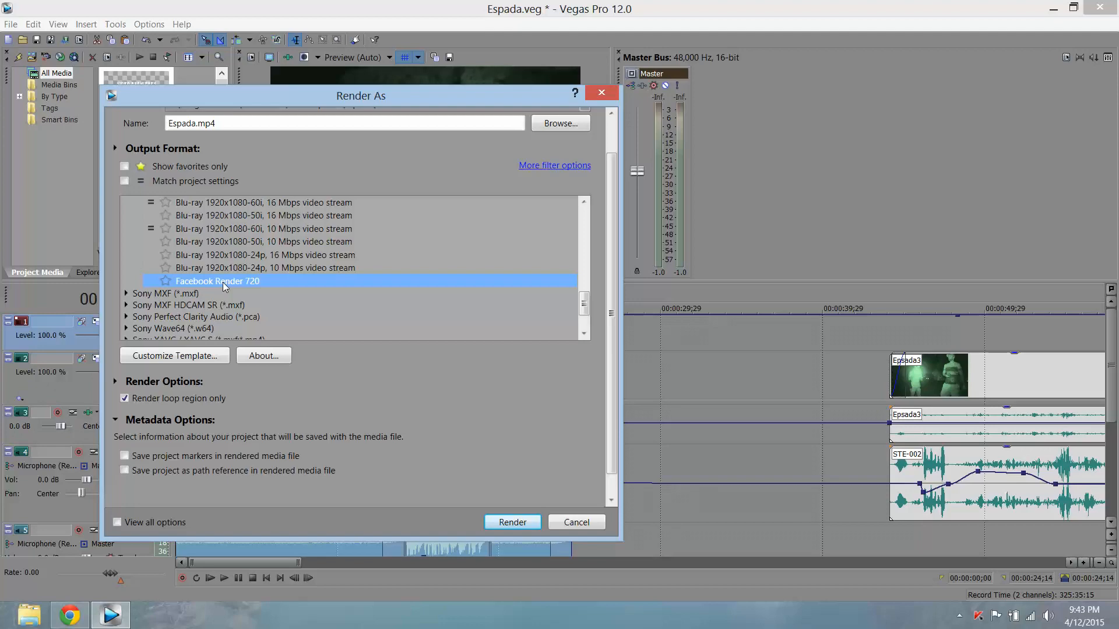
click(511, 522)
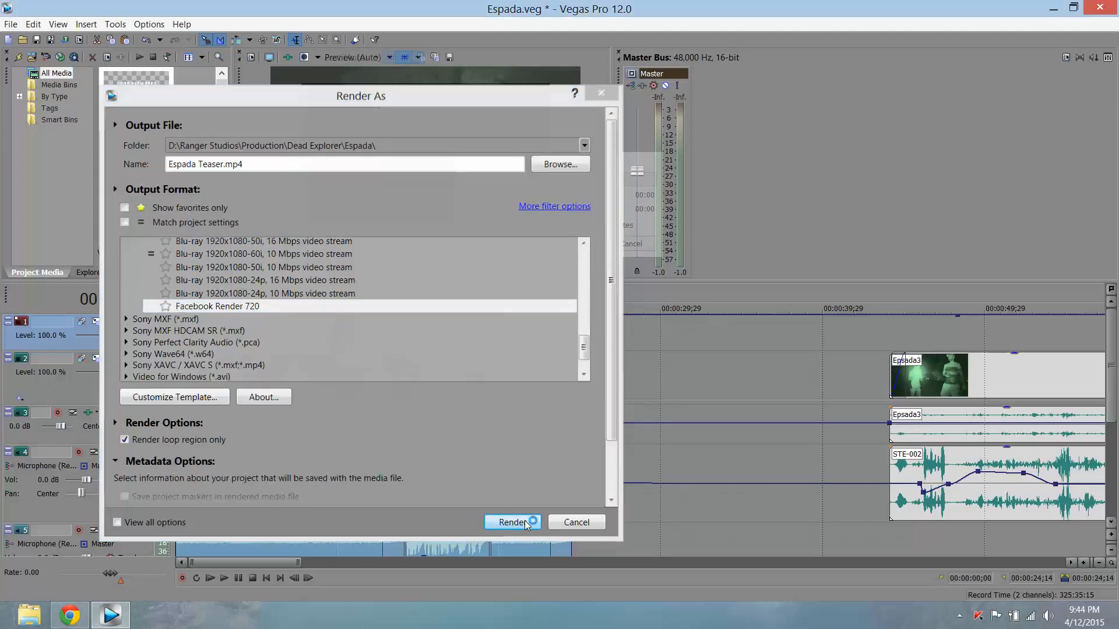
click(510, 522)
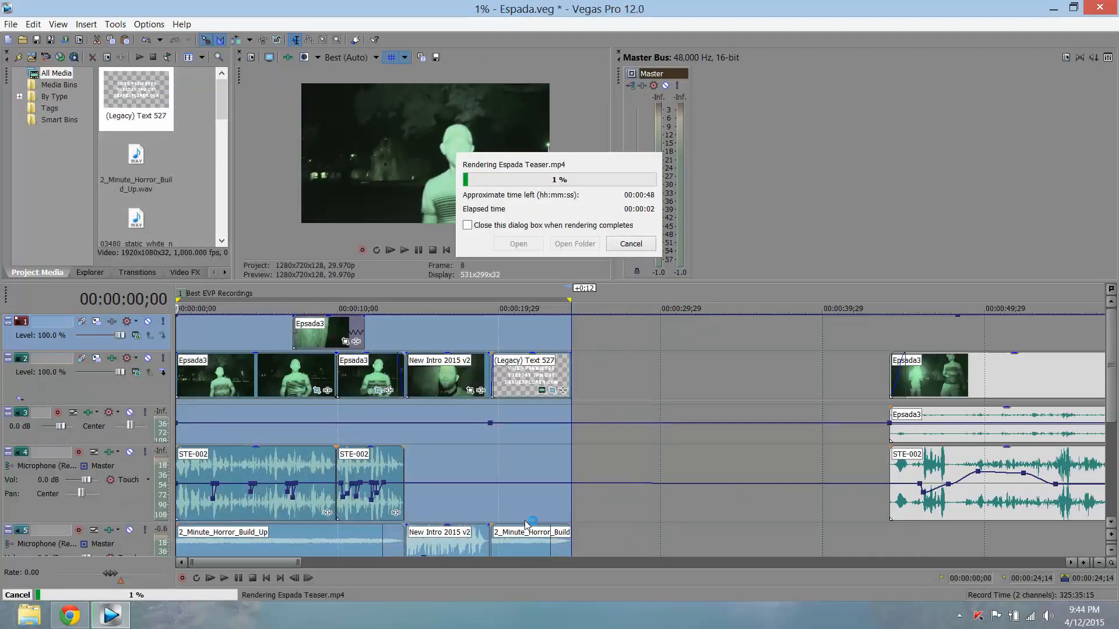